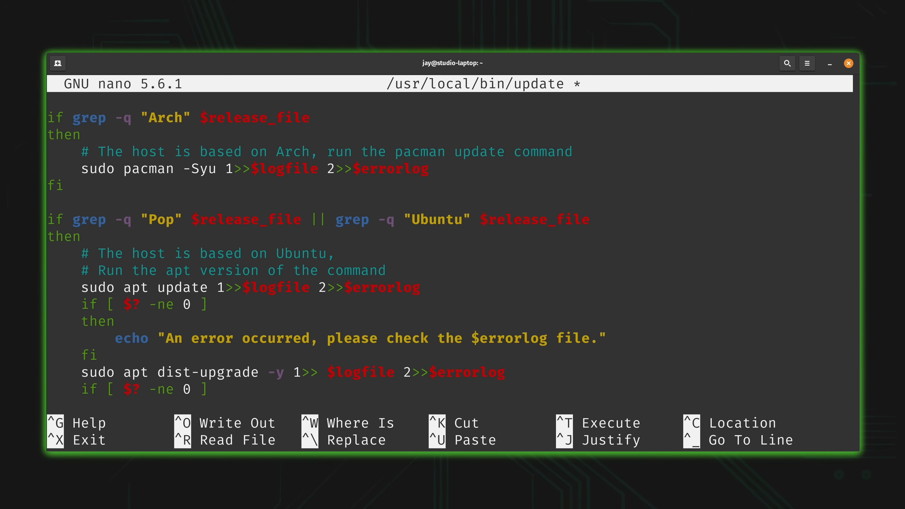
{"action": "type", "text": "c"}
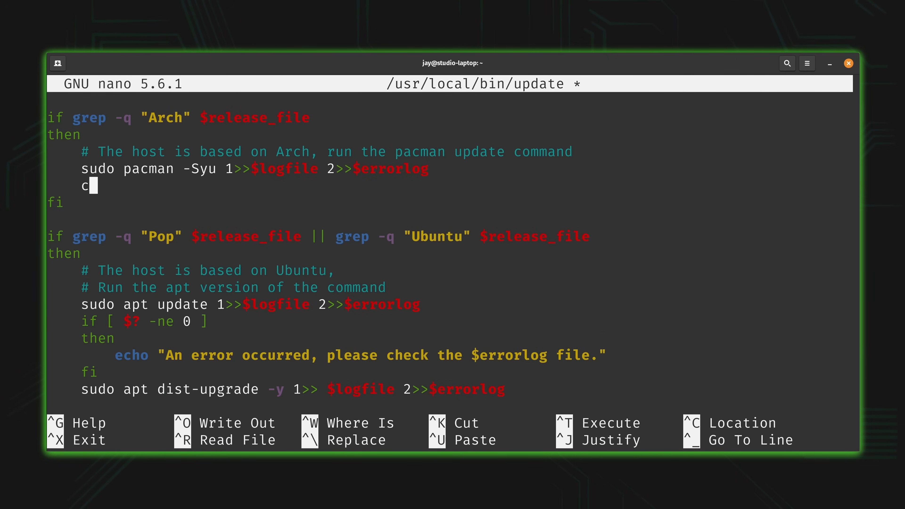
{"action": "type", "text": "heck_exit_"}
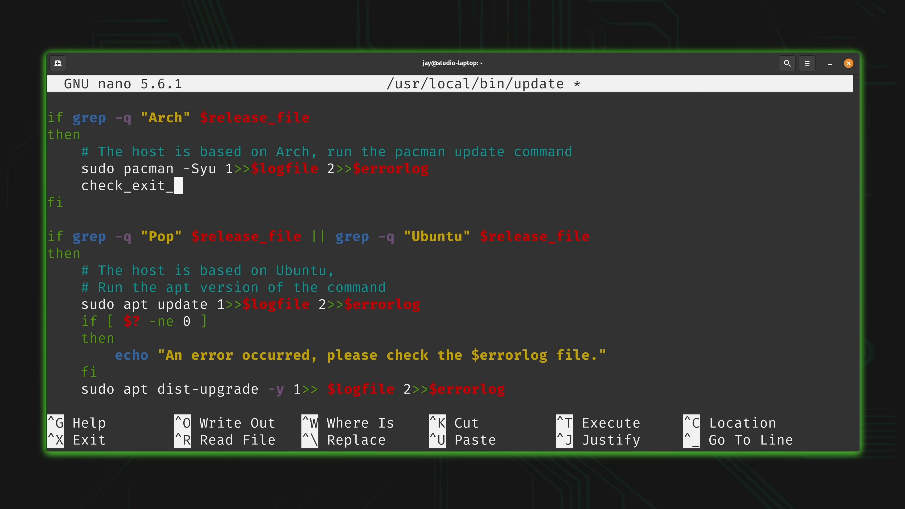
{"action": "type", "text": "status"}
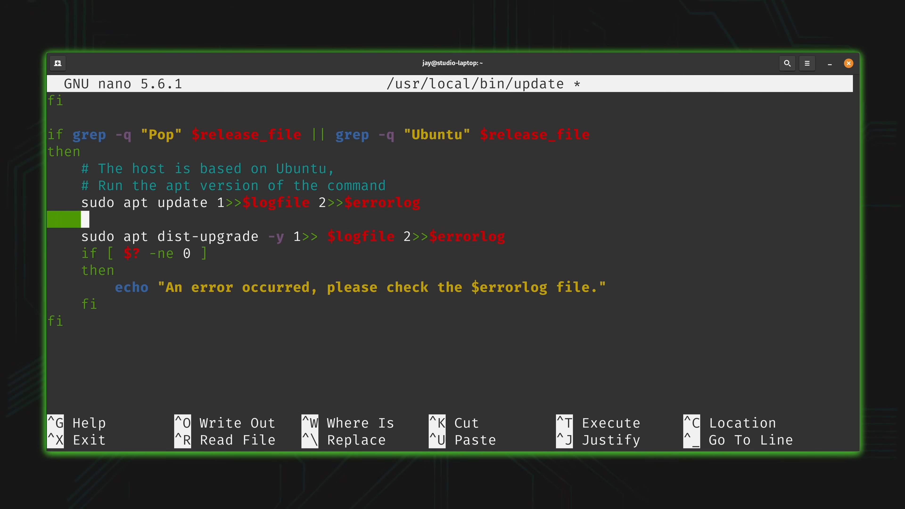
{"action": "type", "text": "check_exit_statu"}
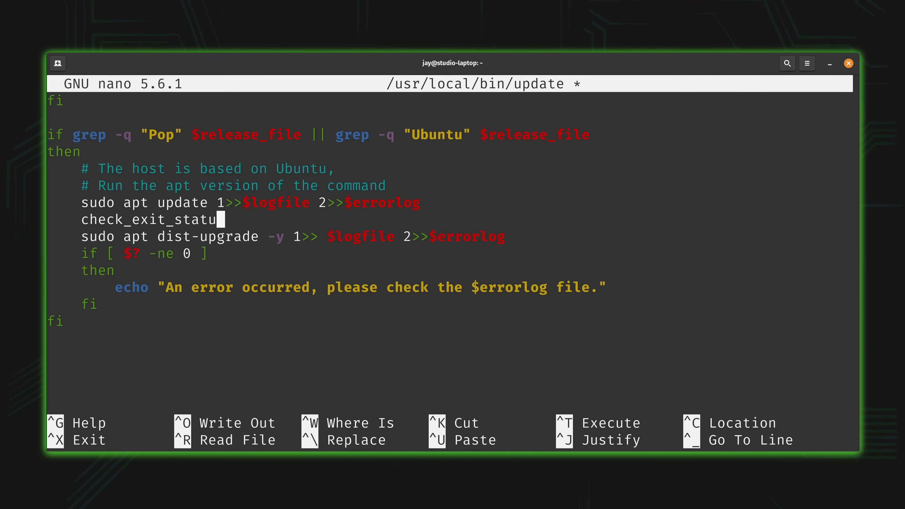
{"action": "type", "text": "s"}
{"action": "type", "text": "./"}
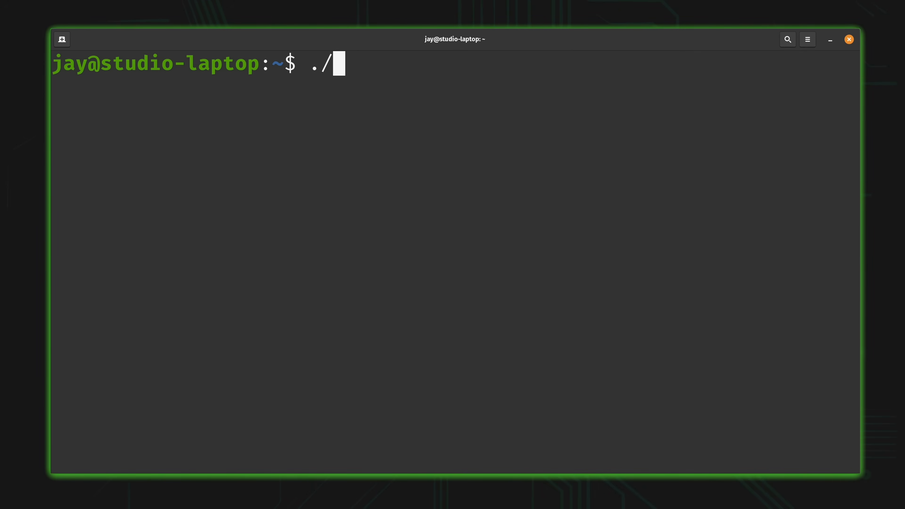
{"action": "type", "text": "myscript.sh"}
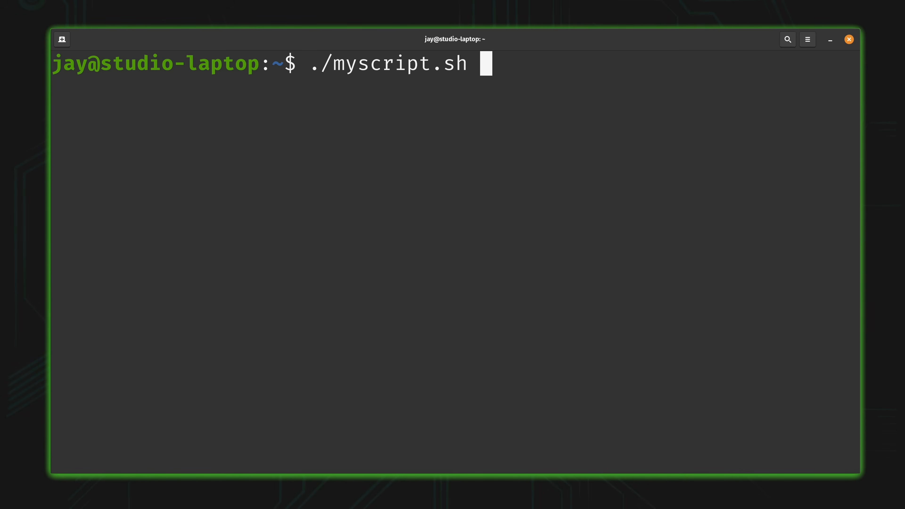